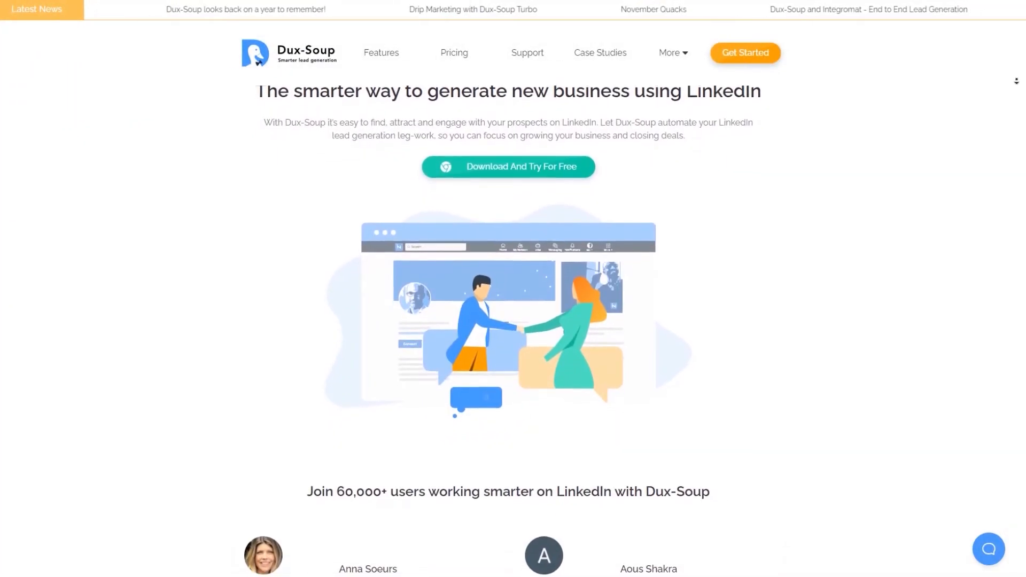
# Scroll the Dux-Soup site and its Chrome Web Store page, ending on the LinkedIn feed
pyautogui.scroll(-3)
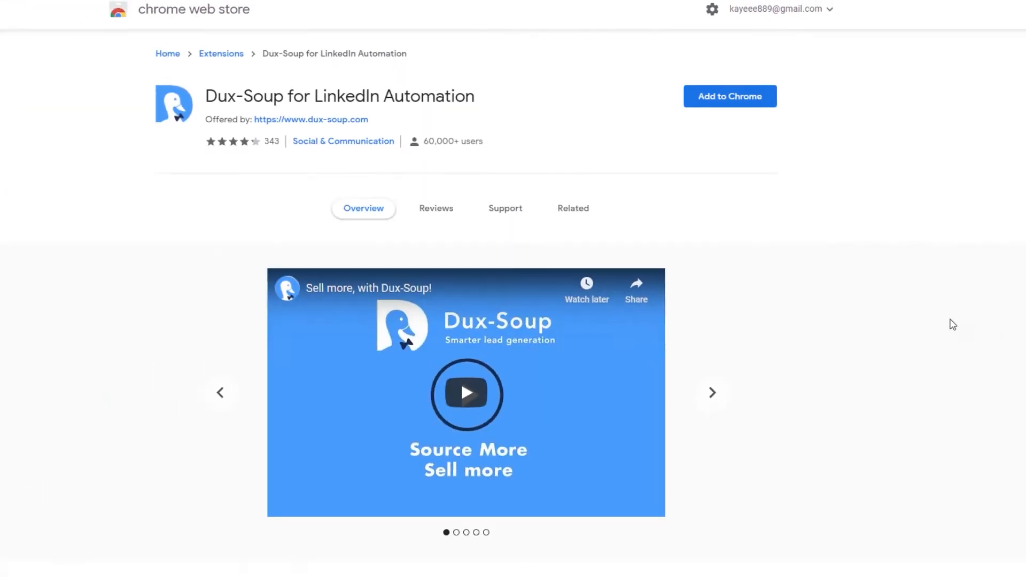
pyautogui.scroll(-3)
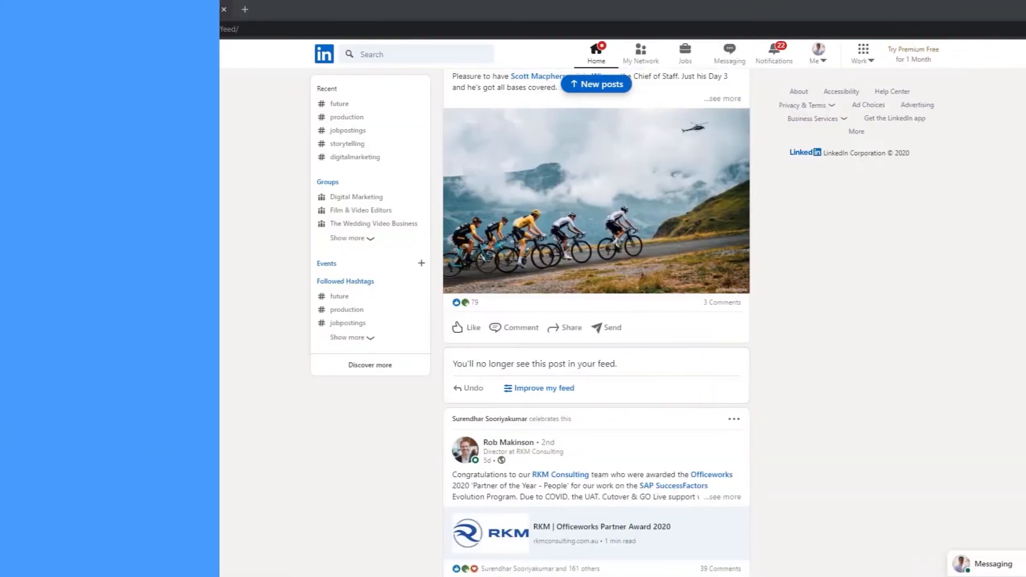
# Open Dux-Dash from the Dux-Soup Turbo panel to reach the Pipedrive Connector listing
pyautogui.click(975, 32)
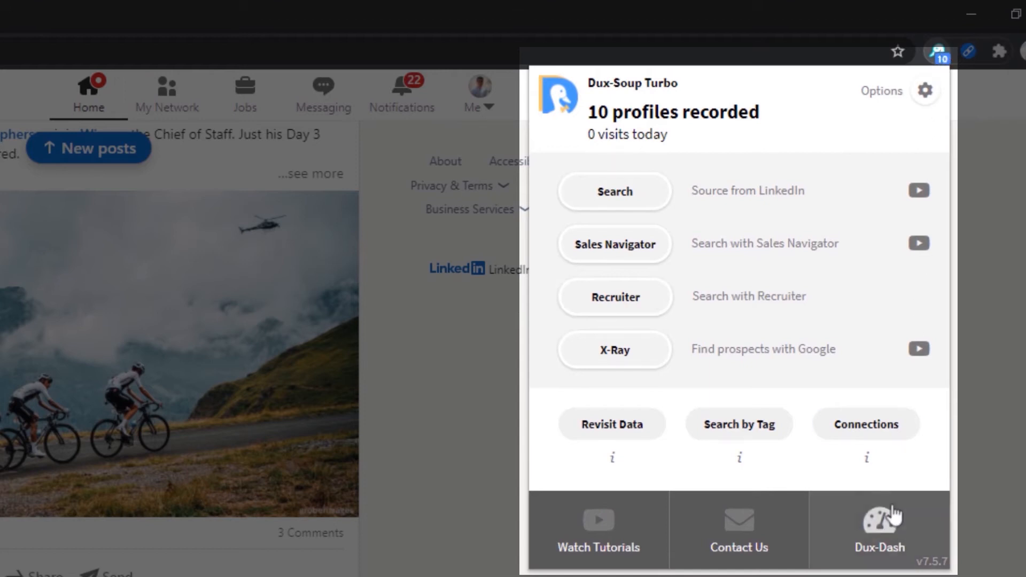
pyautogui.click(880, 529)
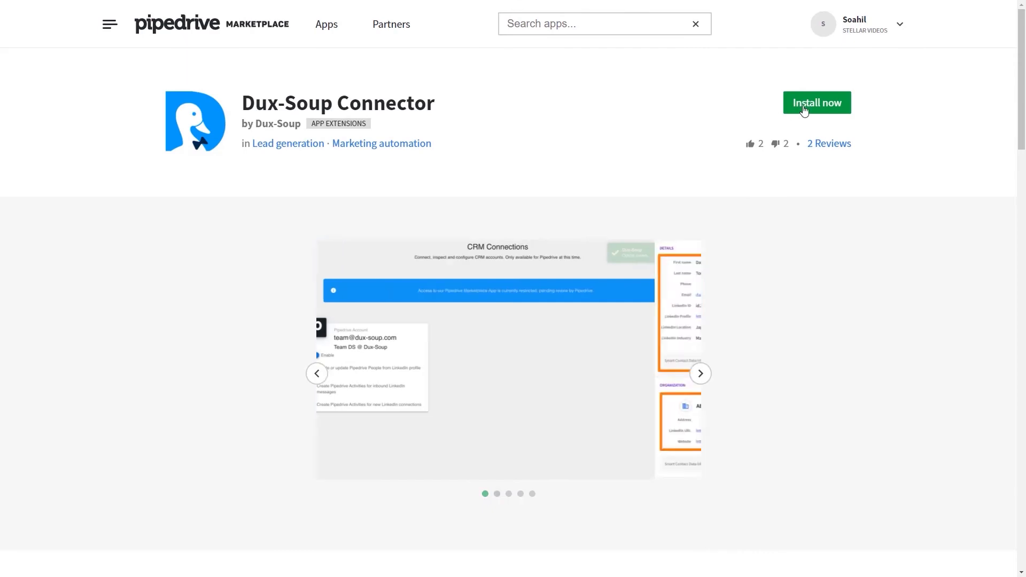
# Install the Dux-Soup Connector, allowing the requested Pipedrive permissions
pyautogui.click(816, 103)
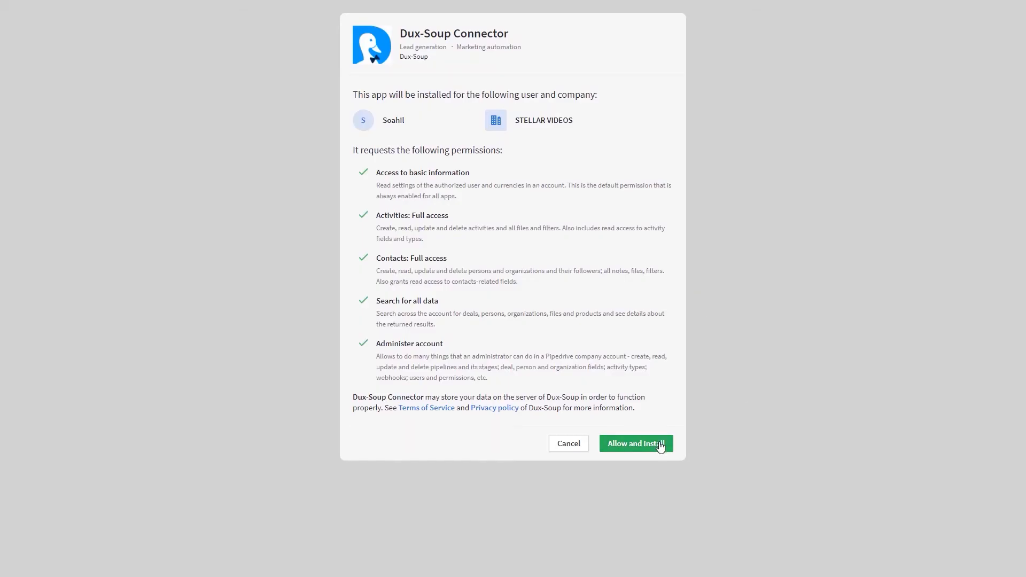
pyautogui.click(635, 444)
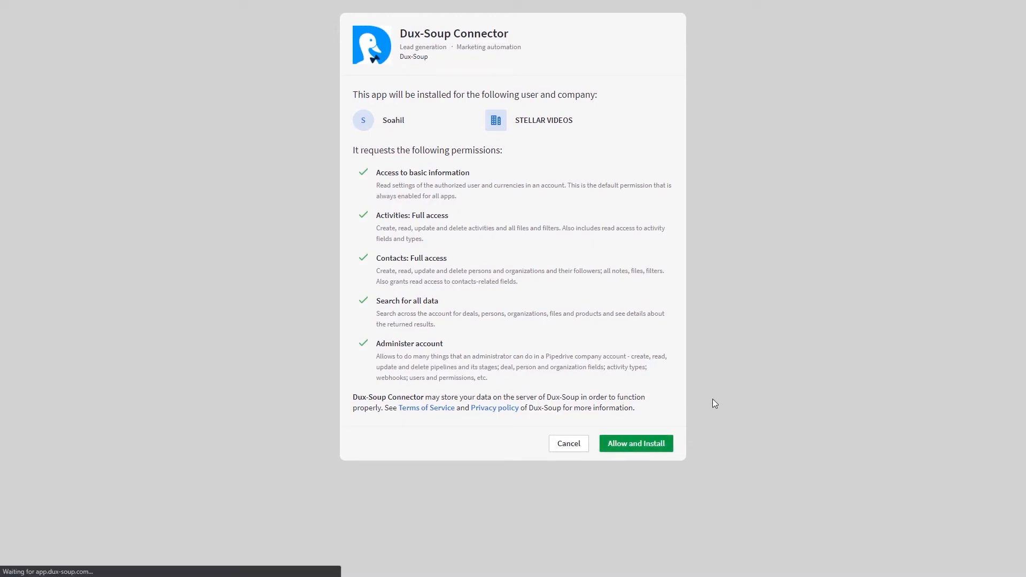
pyautogui.click(634, 443)
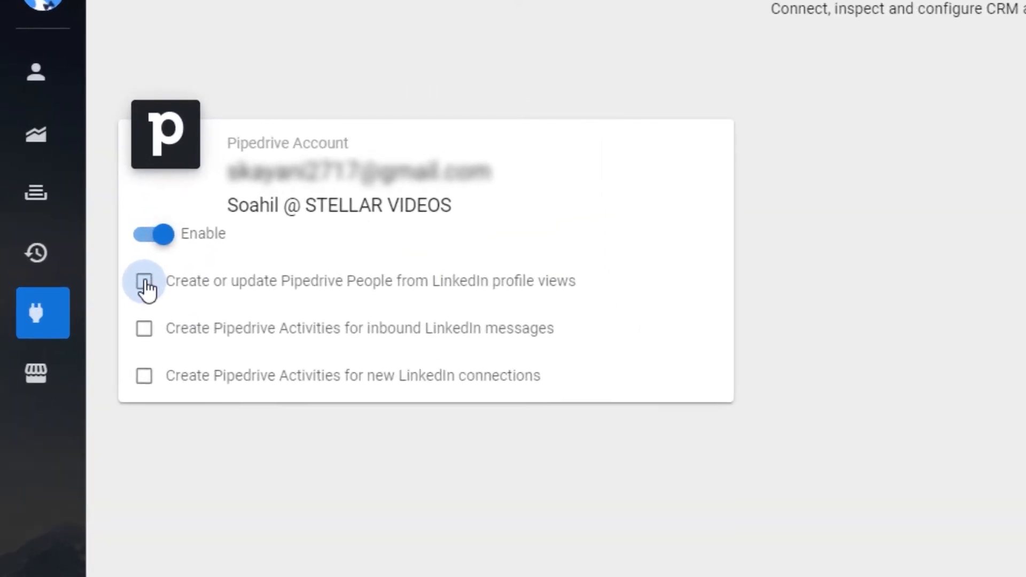
# Enable Pipedrive sync for LinkedIn profile views, inbound messages, and new connections
pyautogui.click(143, 281)
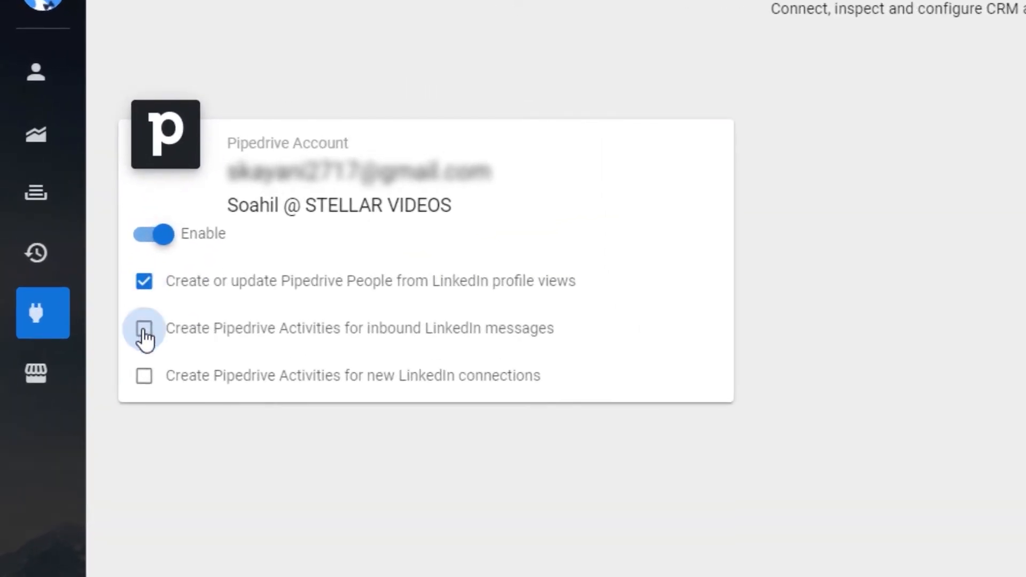
pyautogui.click(143, 328)
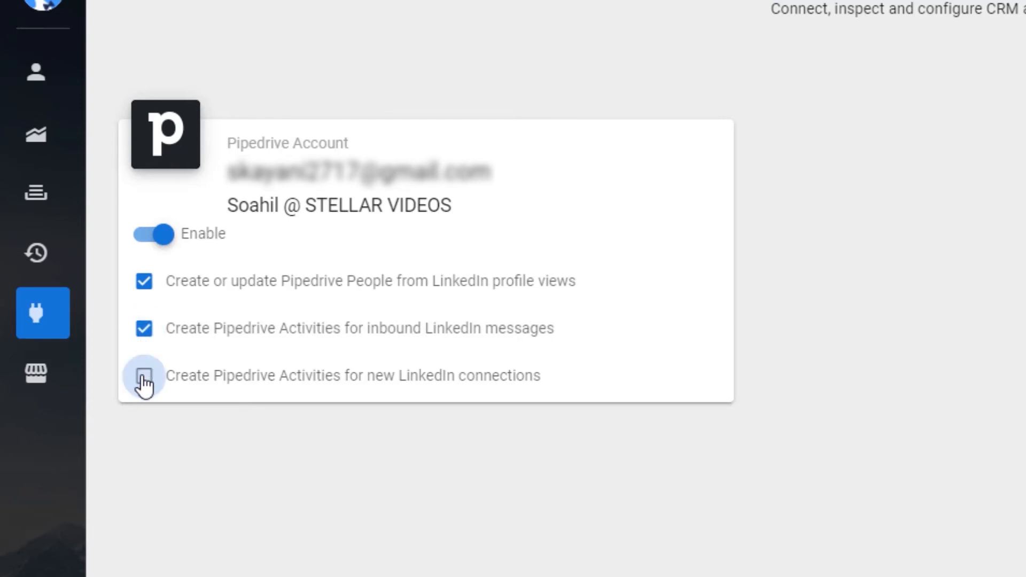
pyautogui.click(143, 375)
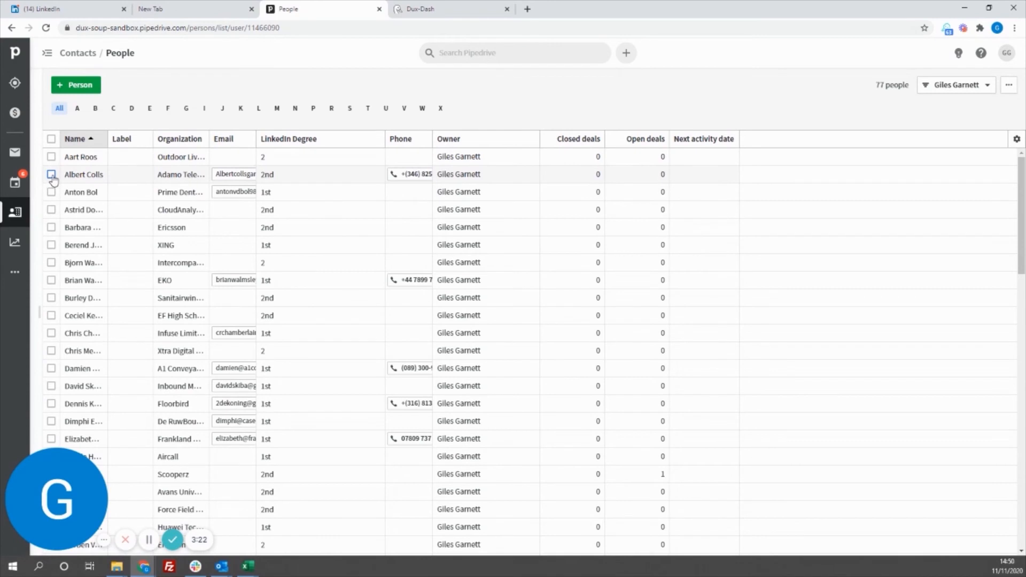
# View a contact's LinkedIn fields and connection-accepted activity, then leave the record
pyautogui.click(84, 175)
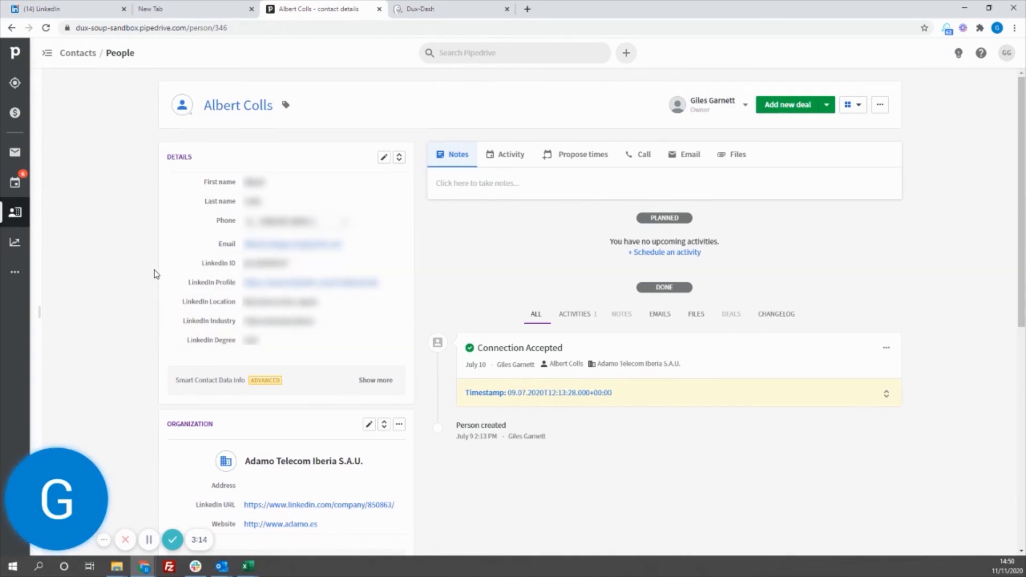
pyautogui.moveTo(15, 213)
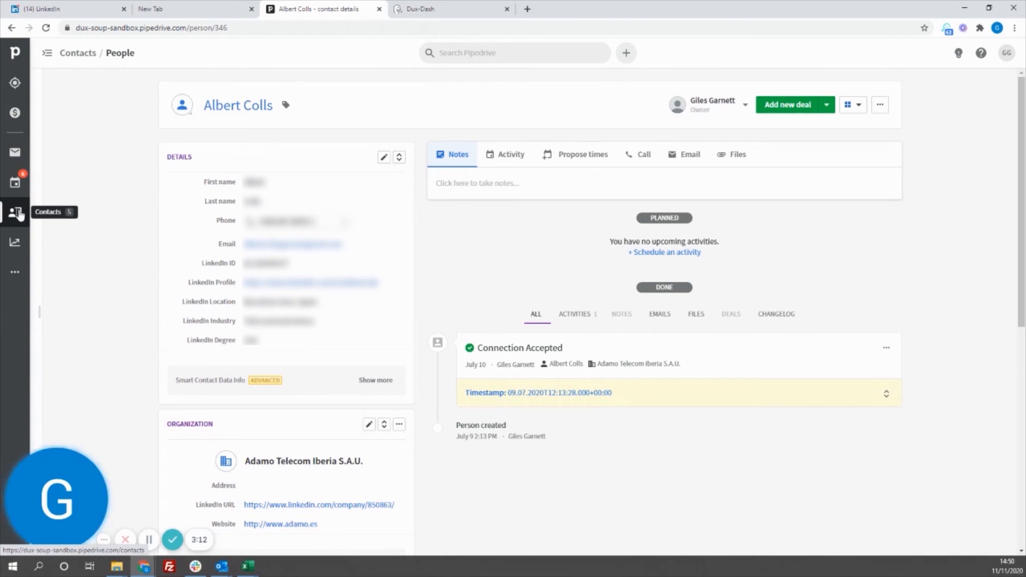
pyautogui.click(420, 9)
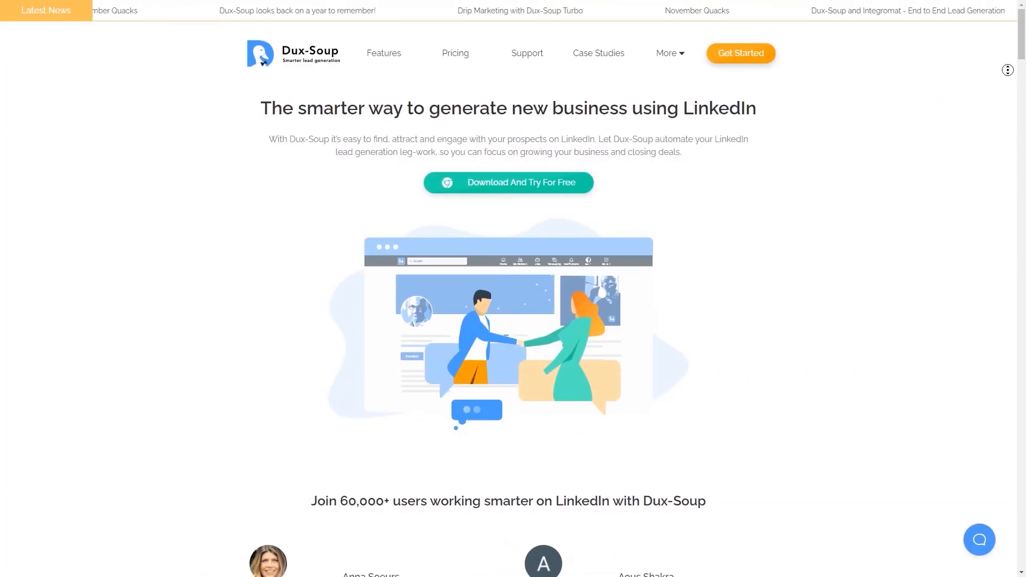
pyautogui.scroll(-3)
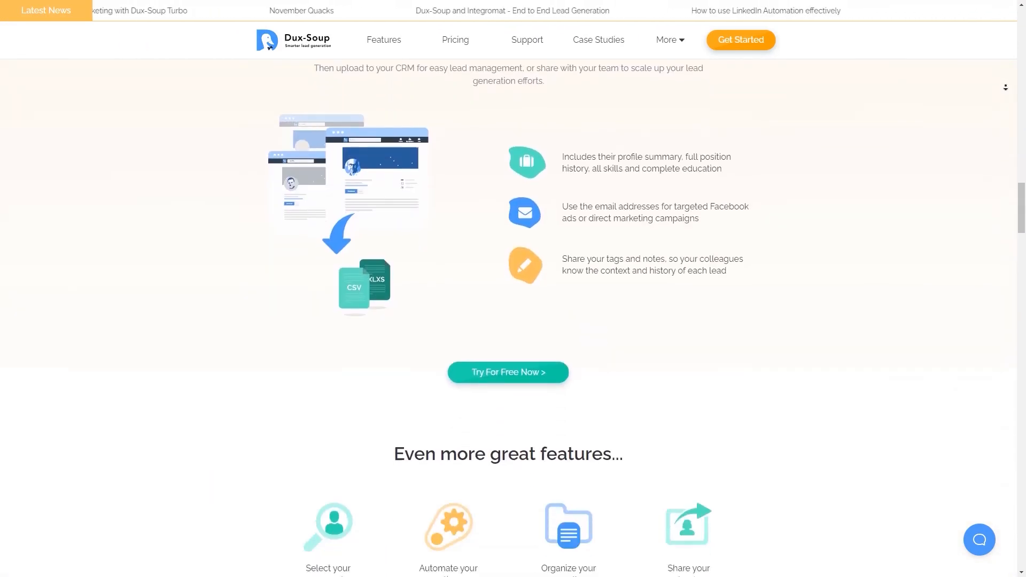
pyautogui.scroll(-3)
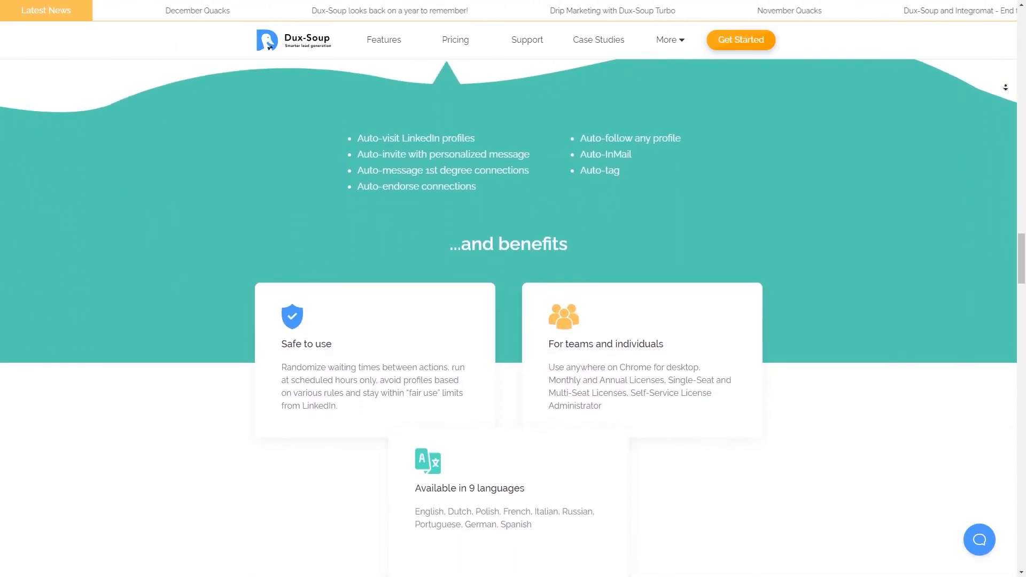
pyautogui.scroll(-3)
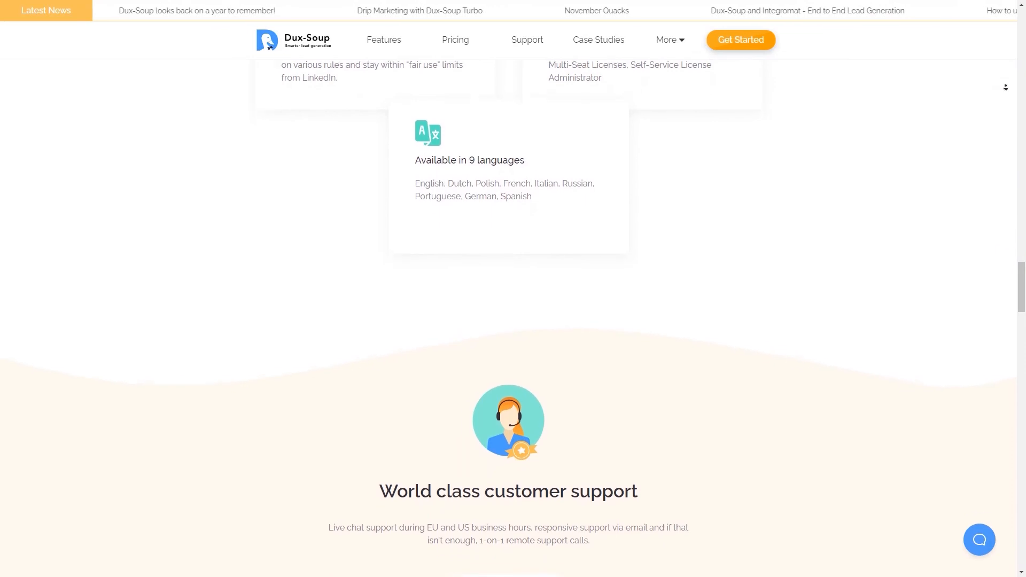